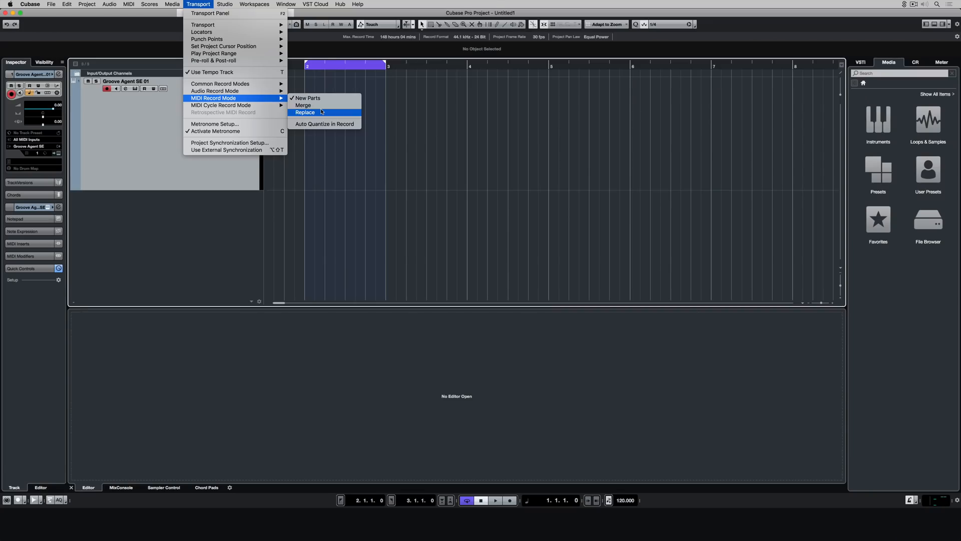
{"action": "mouse_move", "coordinate": [324, 124]}
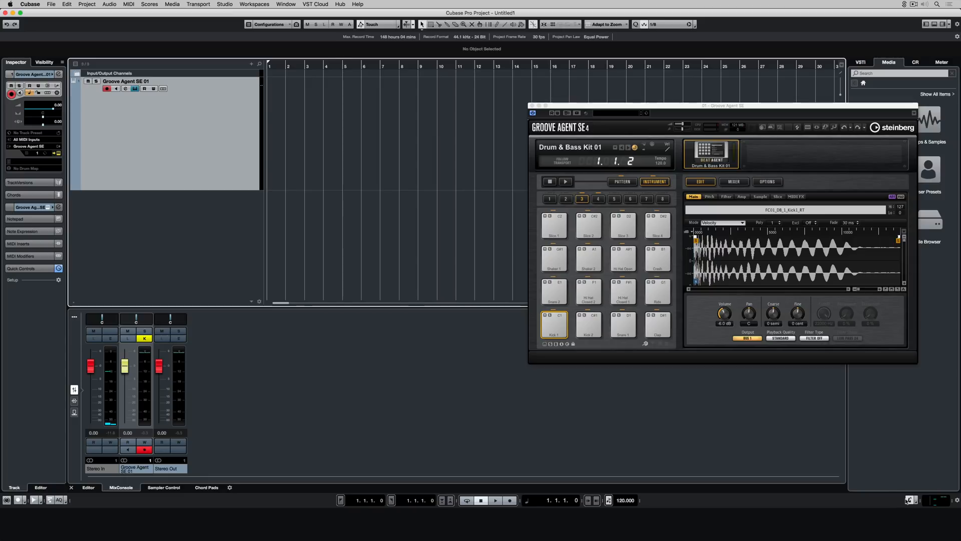
Show Groove Agent SE's Drum & Bass Kit 01 pads with the MixConsole below.
{"action": "left_click", "coordinate": [495, 499]}
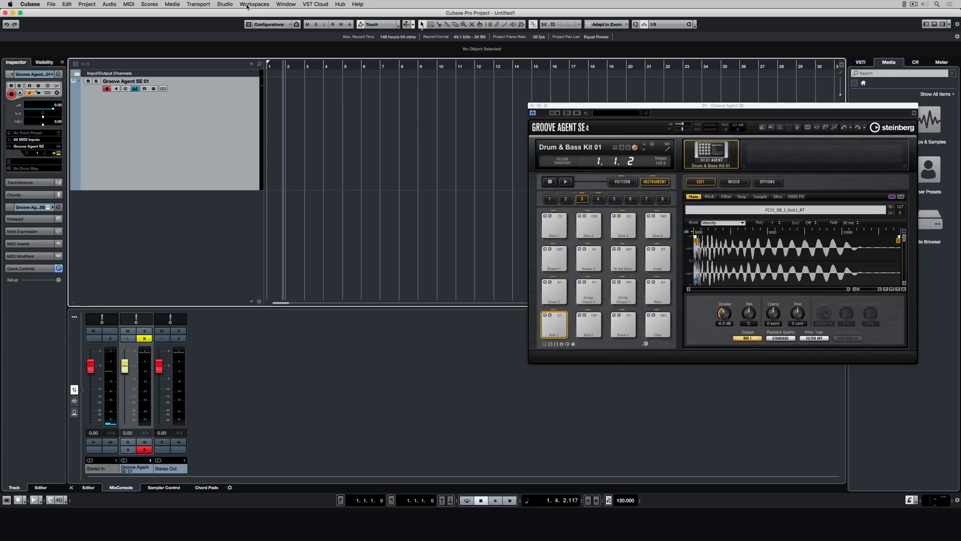
{"action": "left_click", "coordinate": [199, 5]}
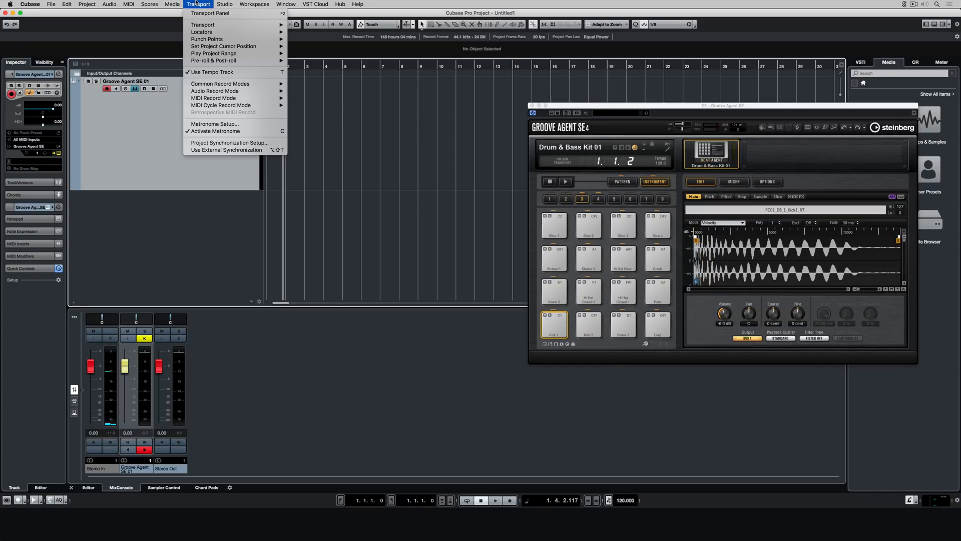
{"action": "left_click", "coordinate": [214, 124]}
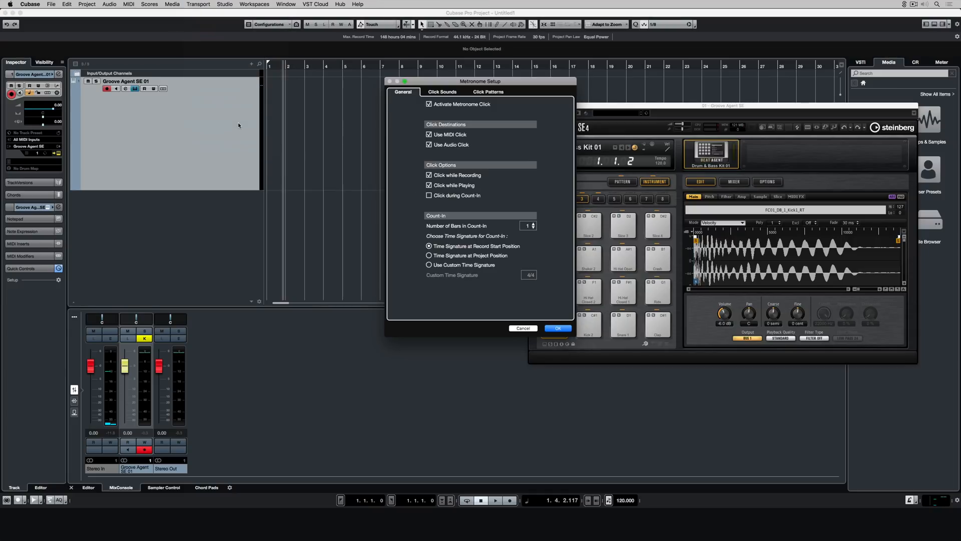
{"action": "left_click", "coordinate": [442, 91]}
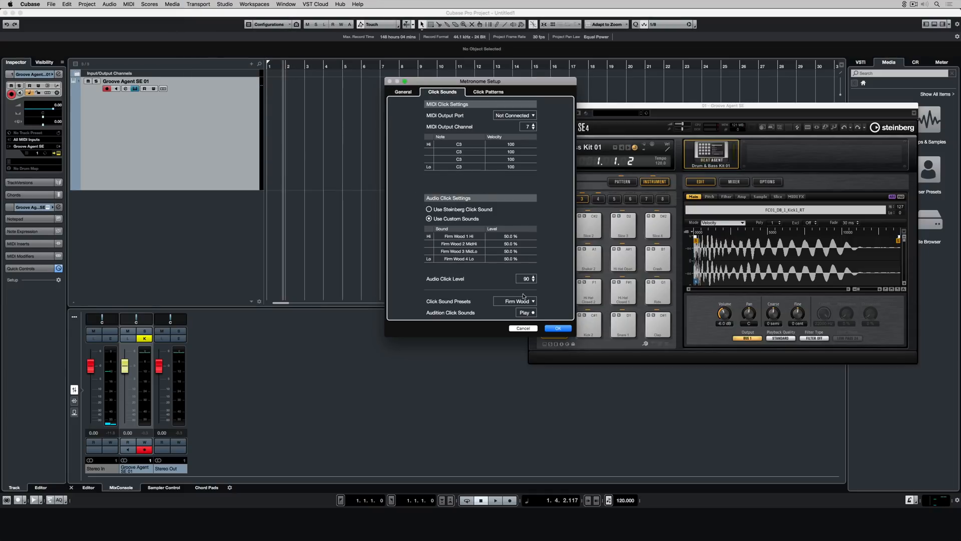
{"action": "left_click", "coordinate": [515, 301]}
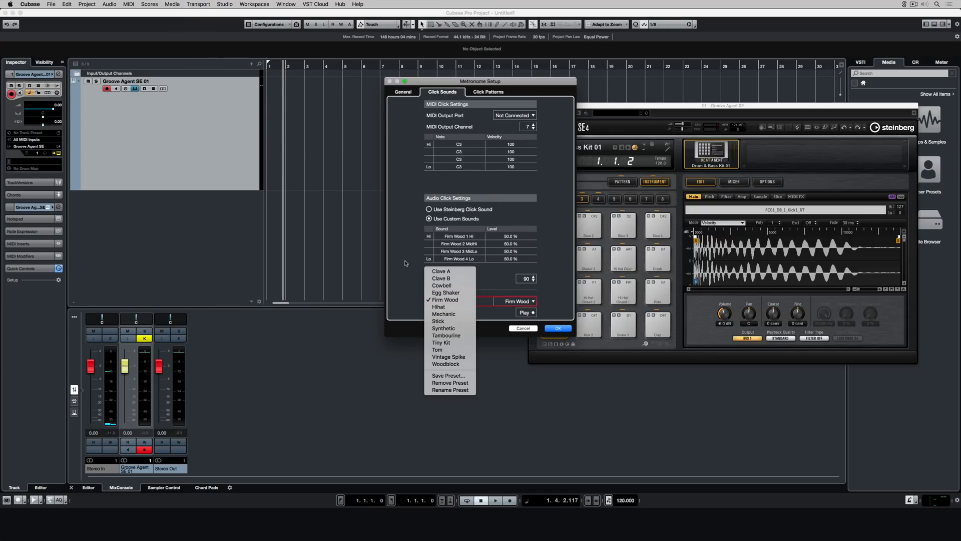
{"action": "left_click", "coordinate": [489, 91]}
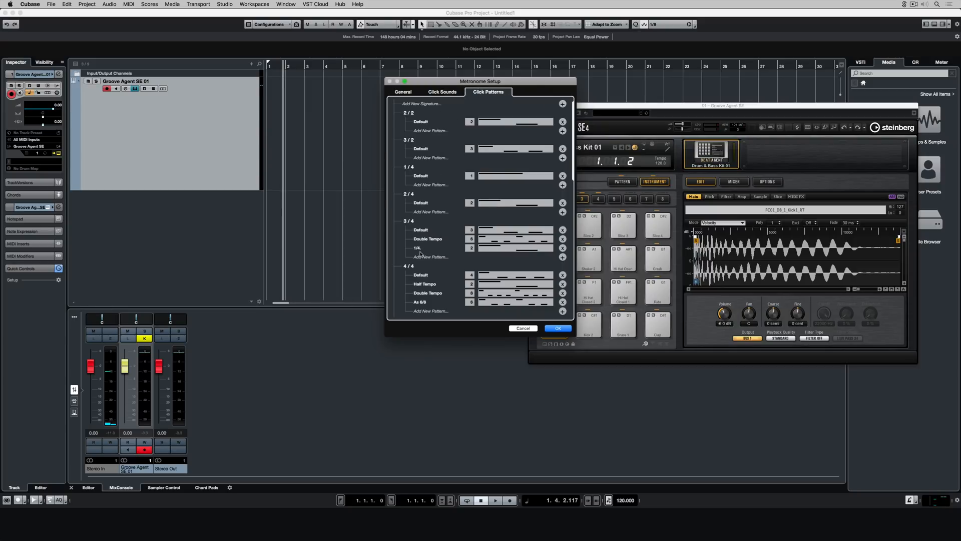
{"action": "mouse_move", "coordinate": [548, 301]}
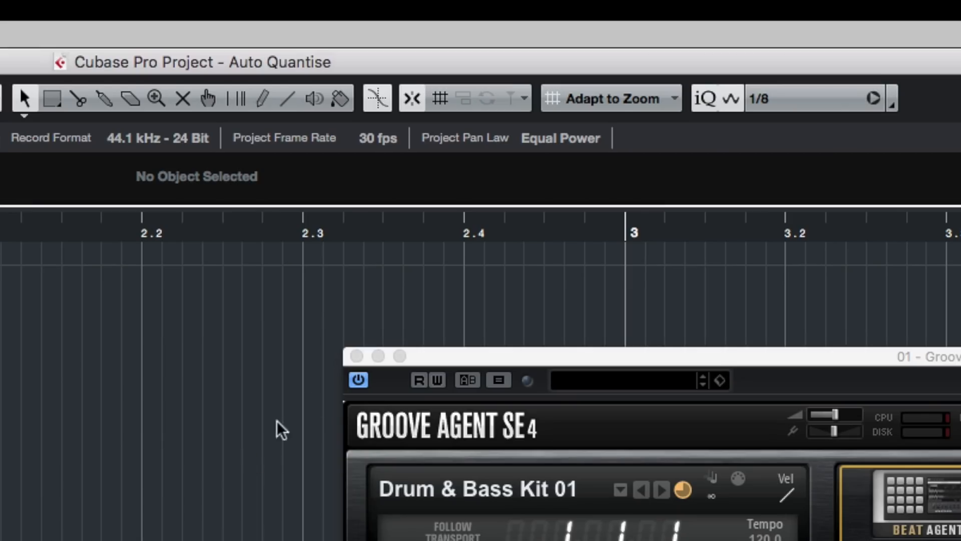
Keep the 1/8 quantize value and confirm the 1/8 preset in the Quantize Panel.
{"action": "left_click", "coordinate": [760, 98]}
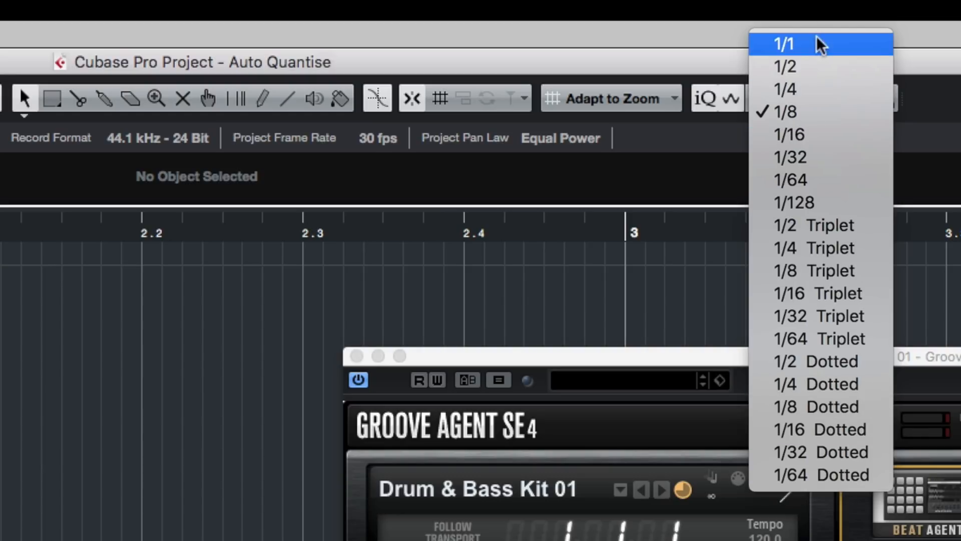
{"action": "mouse_move", "coordinate": [808, 112]}
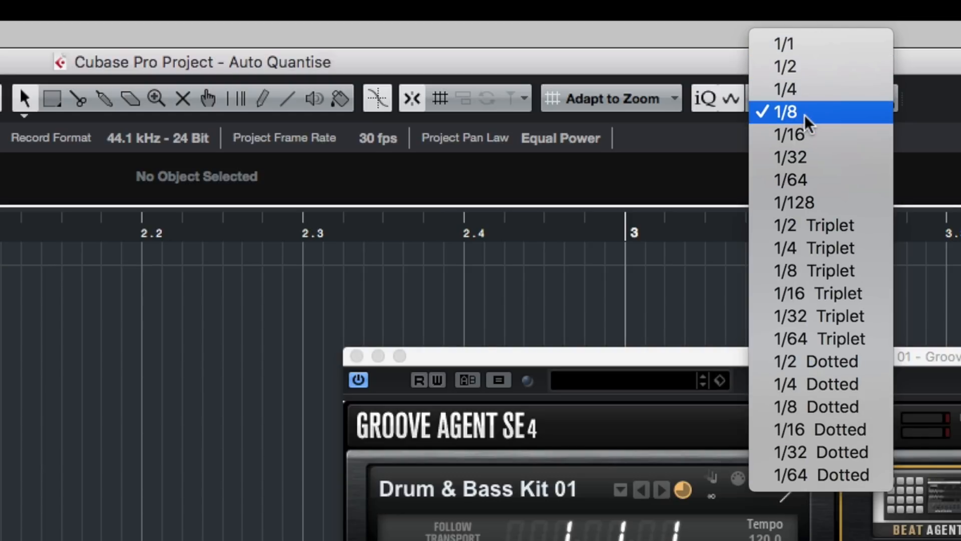
{"action": "left_click", "coordinate": [785, 111]}
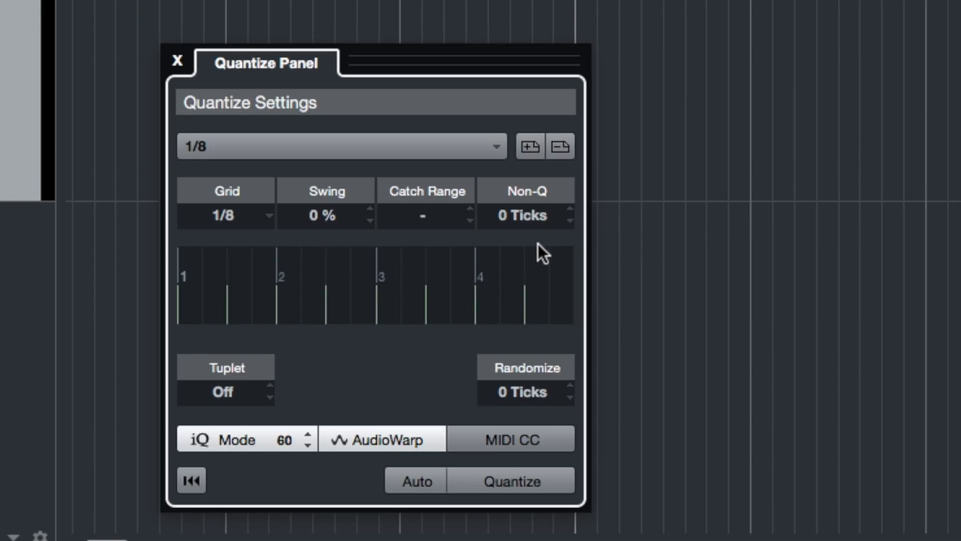
{"action": "left_click", "coordinate": [340, 146]}
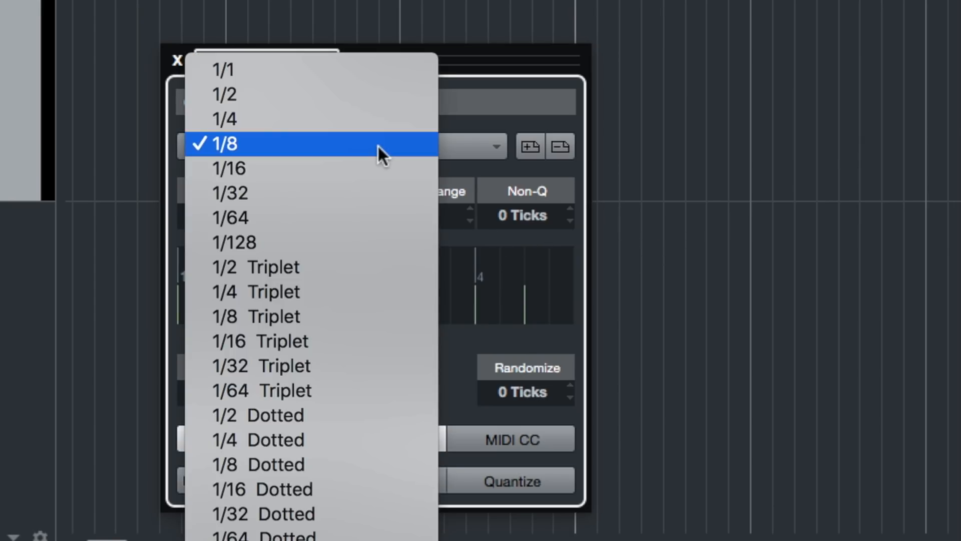
{"action": "left_click", "coordinate": [233, 143]}
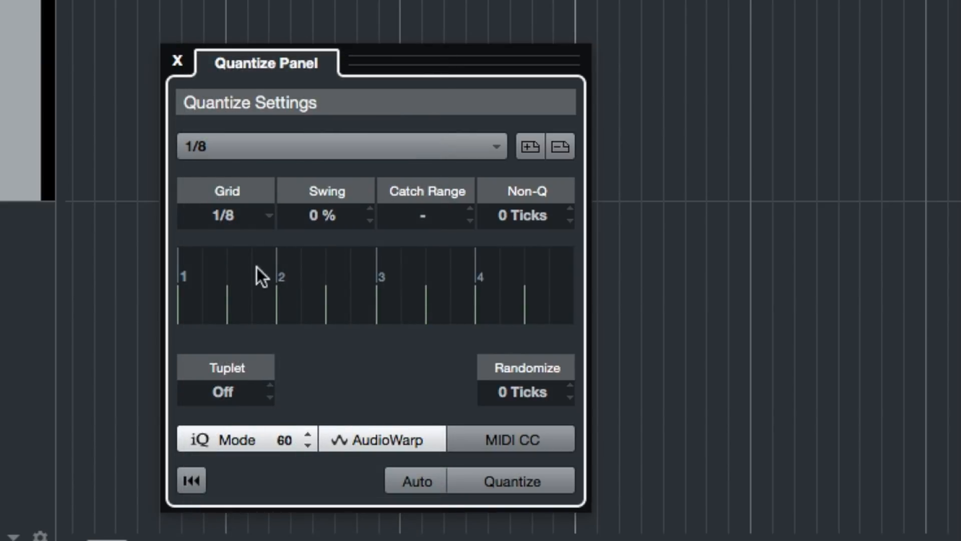
{"action": "mouse_move", "coordinate": [332, 209]}
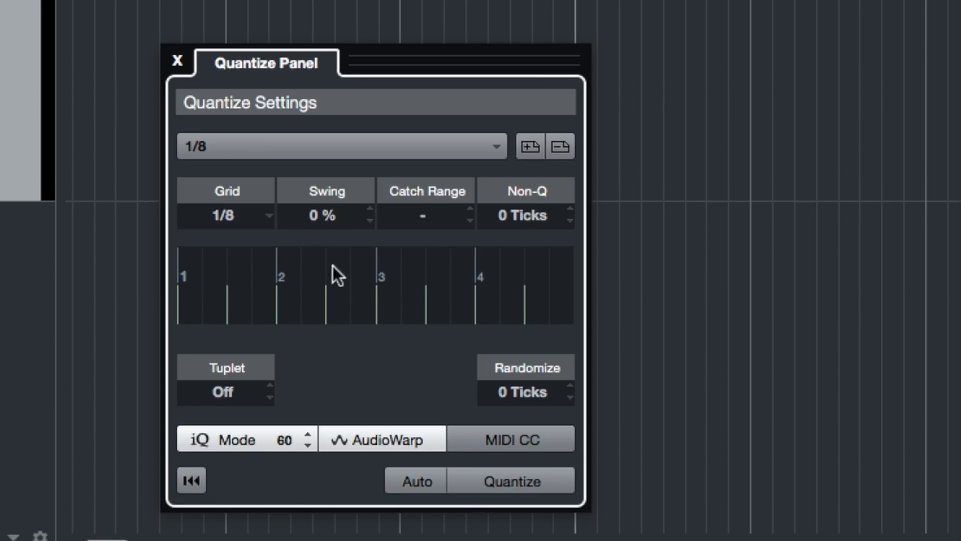
{"action": "mouse_move", "coordinate": [182, 67]}
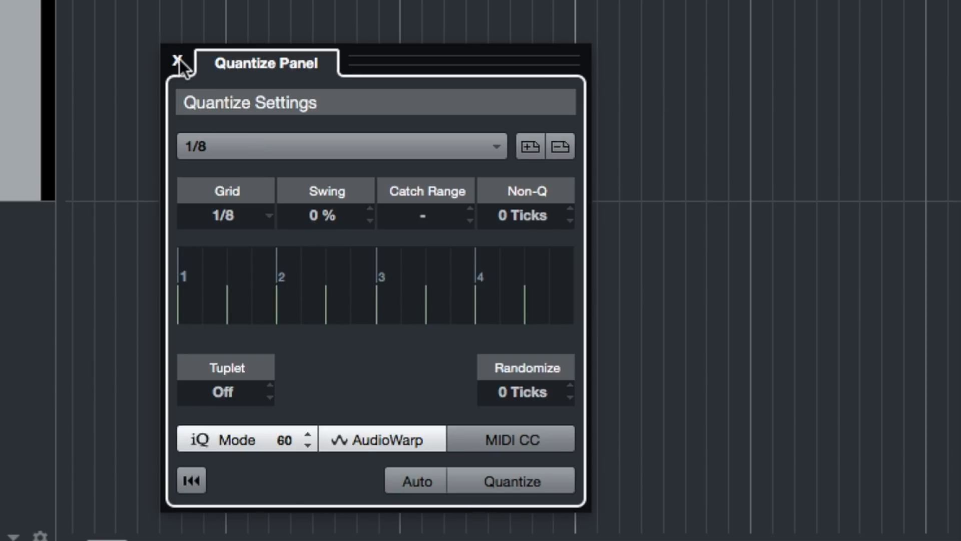
Close the Quantize Panel and switch on cycle playback over bars 2 to 6.
{"action": "left_click", "coordinate": [177, 62]}
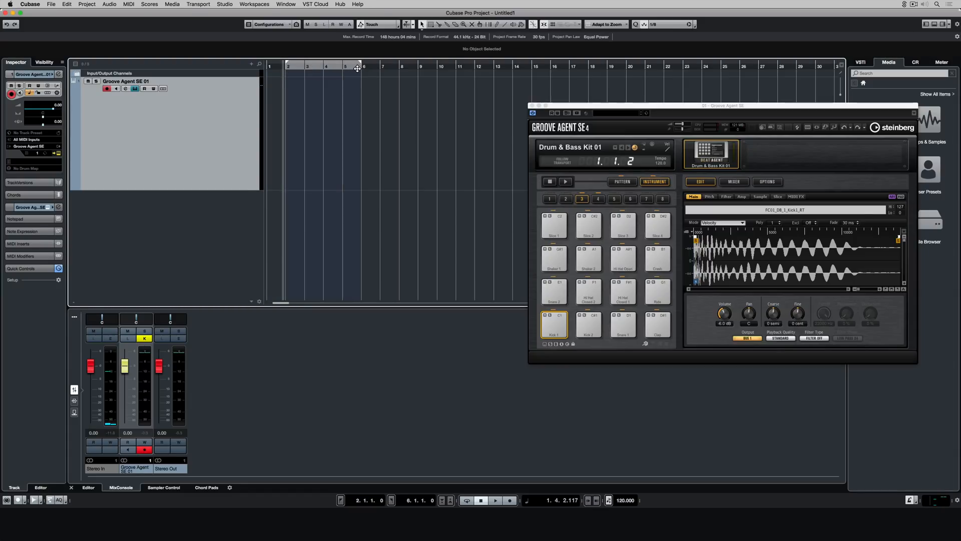
{"action": "mouse_move", "coordinate": [467, 500]}
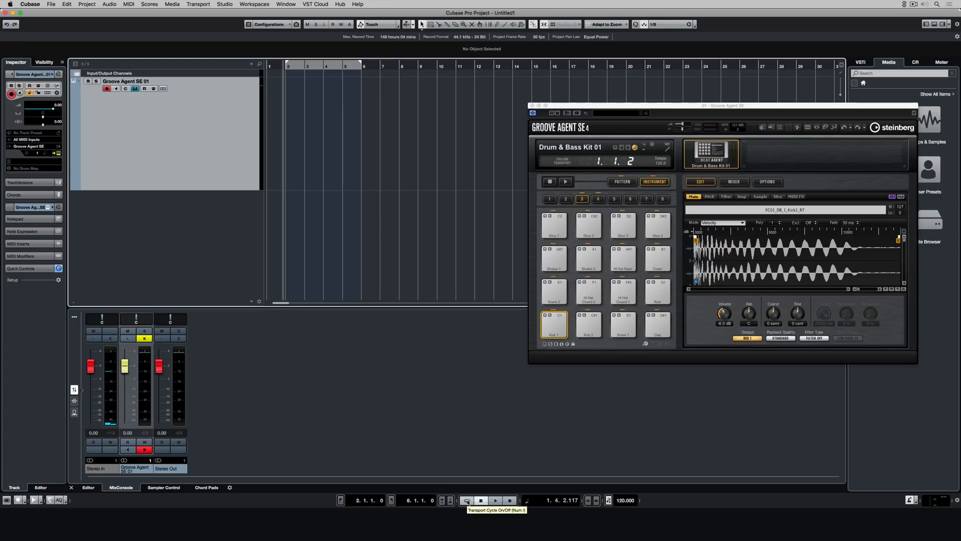
{"action": "left_click", "coordinate": [466, 499]}
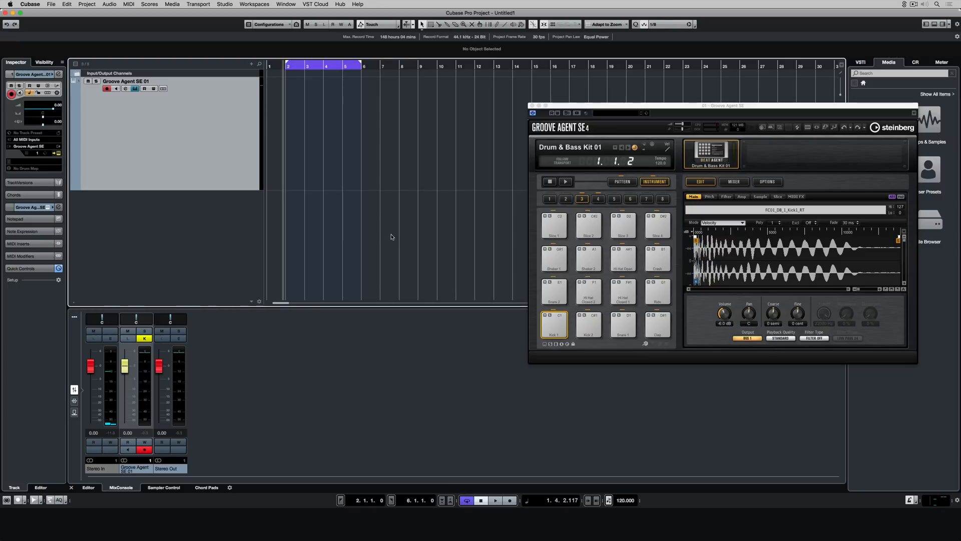
Record a repeating Kick 1 (C1) pattern over the cycle range.
{"action": "left_click", "coordinate": [495, 500]}
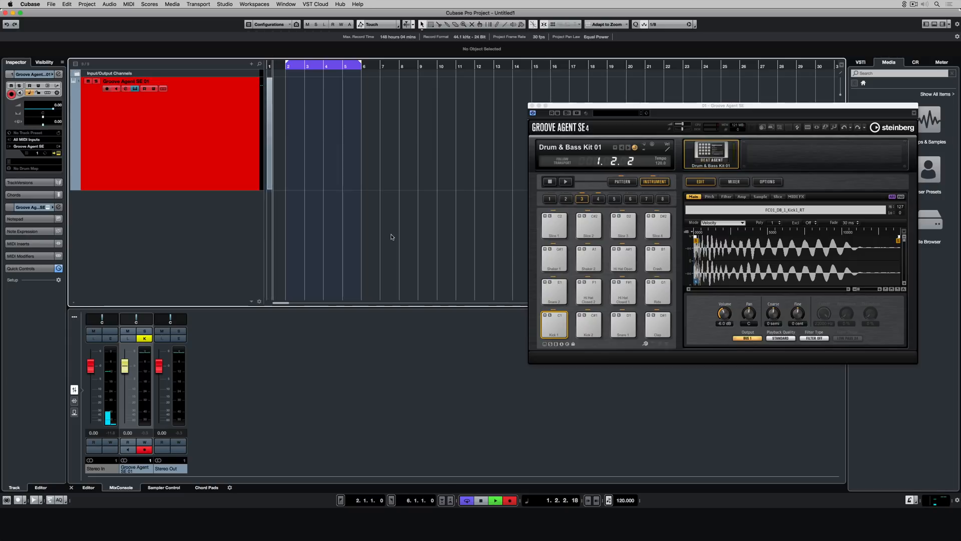
{"action": "left_click", "coordinate": [495, 500]}
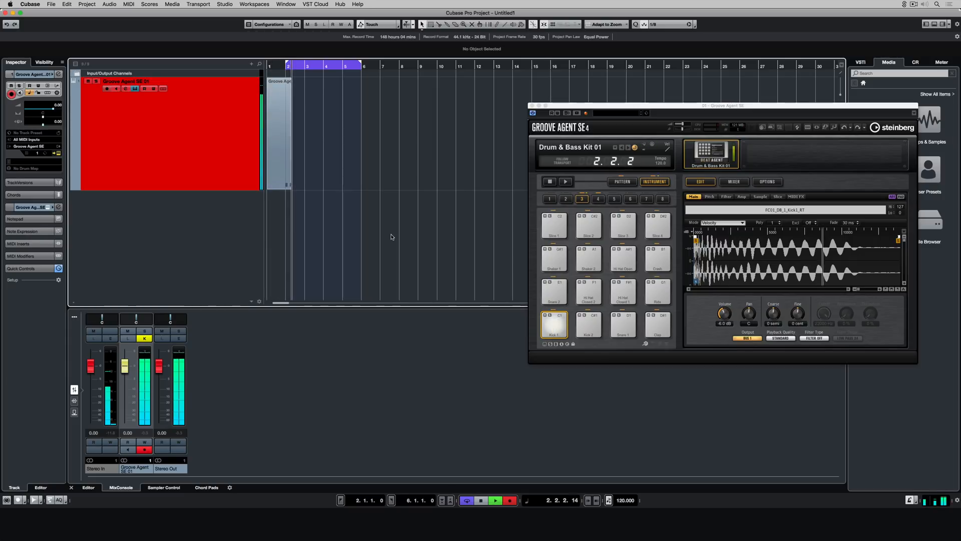
{"action": "left_click", "coordinate": [495, 500]}
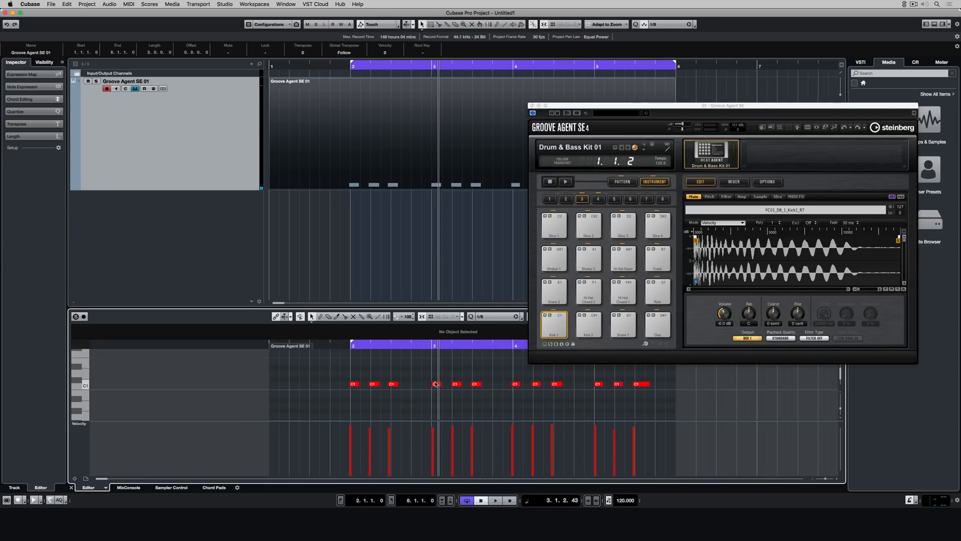
Select all the recorded kick notes and delete them.
{"action": "left_click_drag", "start_coordinate": [339, 380], "coordinate": [541, 389]}
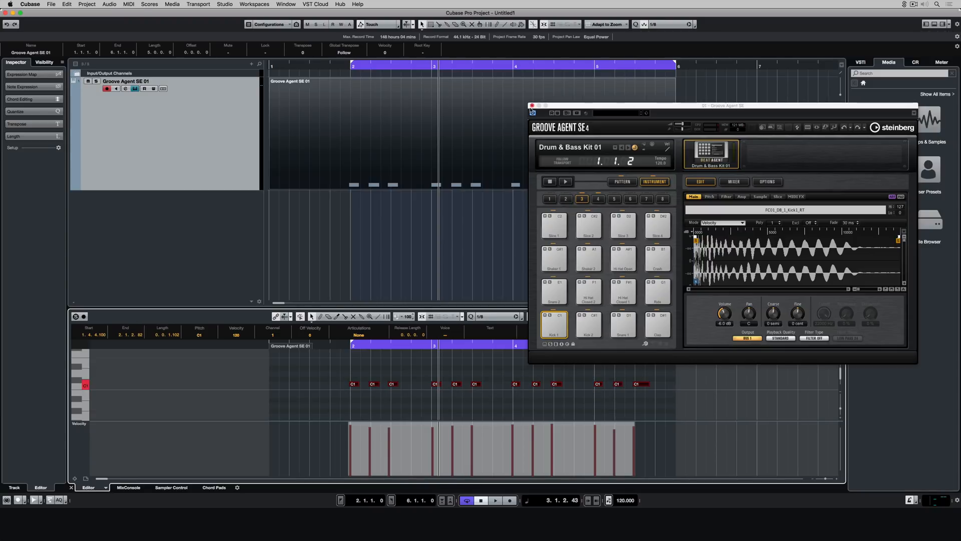
{"action": "left_click", "coordinate": [532, 106]}
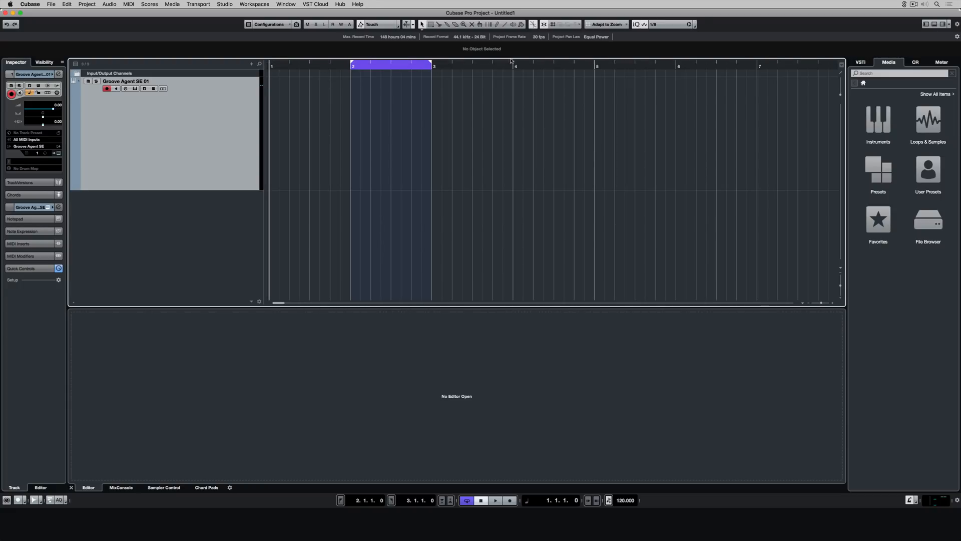
Choose Merge in the Transport menu's MIDI Record Mode options.
{"action": "left_click", "coordinate": [197, 4]}
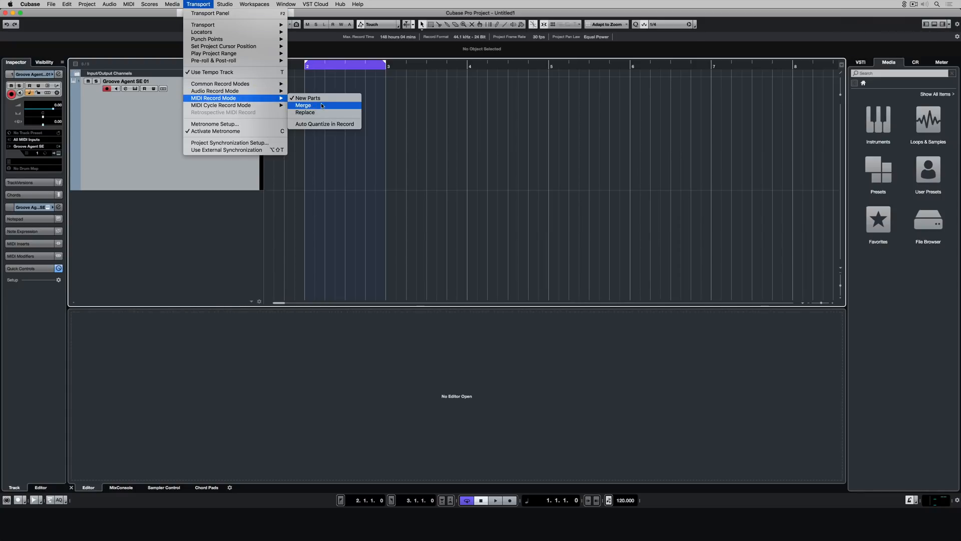
{"action": "mouse_move", "coordinate": [305, 112]}
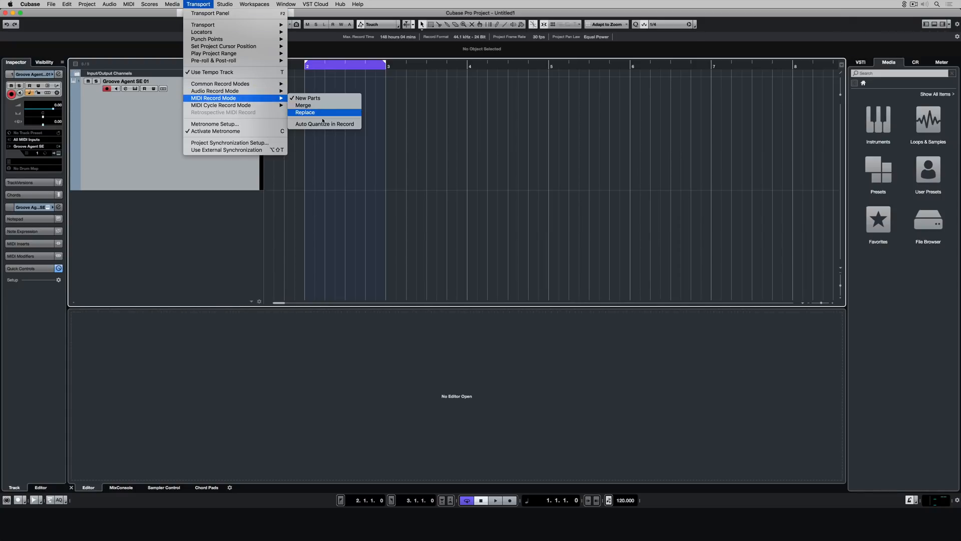
{"action": "mouse_move", "coordinate": [324, 123]}
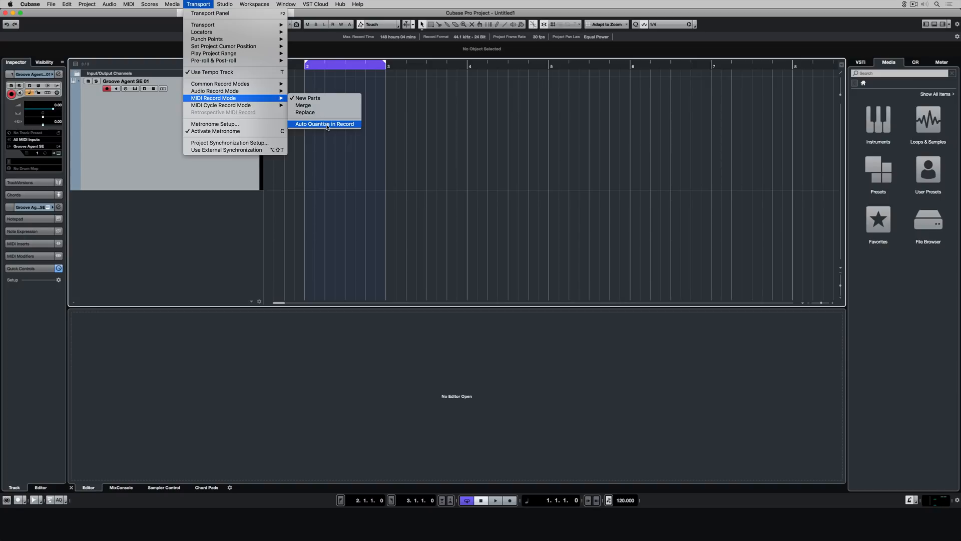
{"action": "mouse_move", "coordinate": [324, 105]}
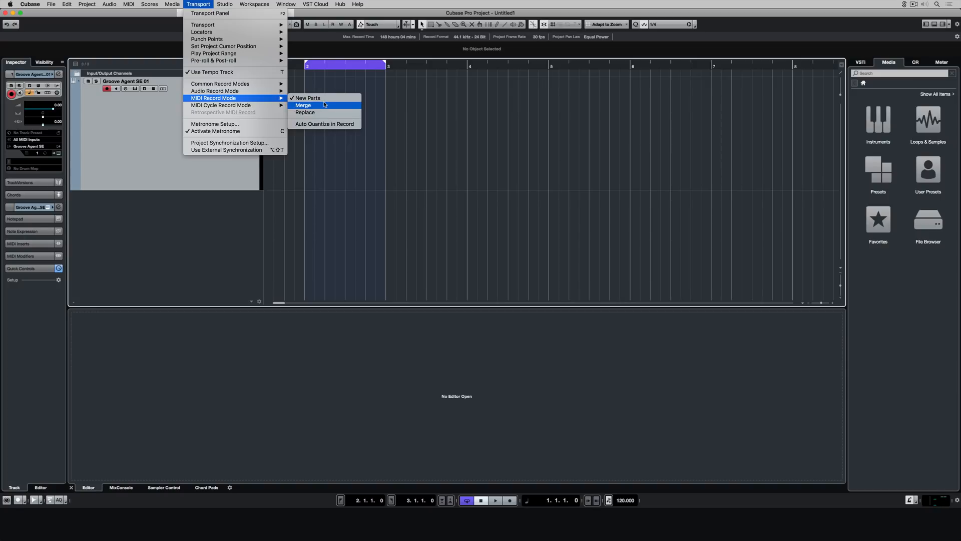
{"action": "left_click", "coordinate": [303, 105]}
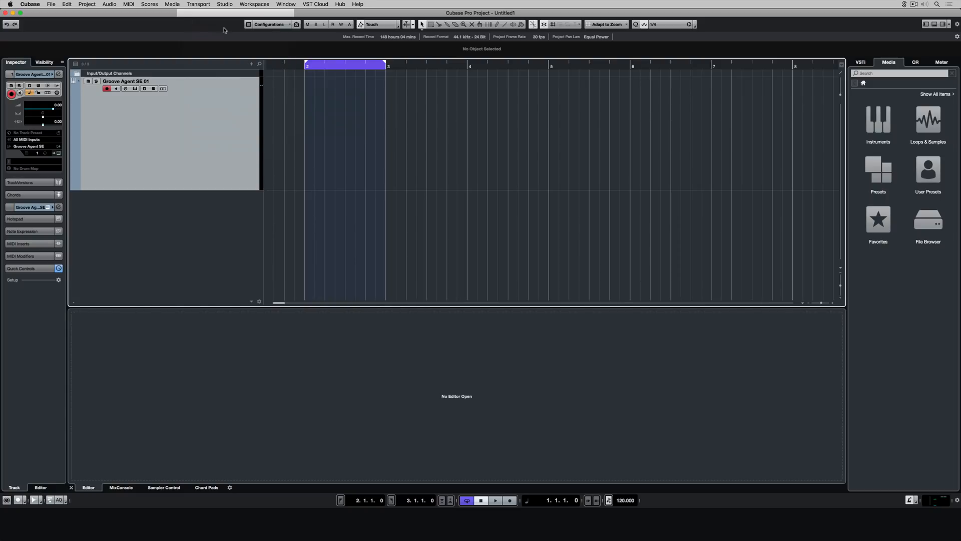
{"action": "left_click", "coordinate": [198, 5]}
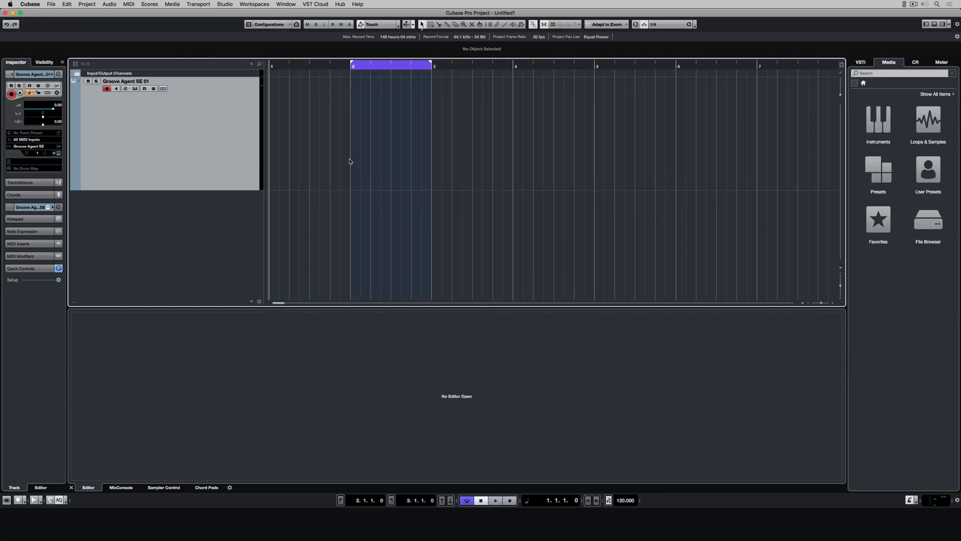
{"action": "mouse_move", "coordinate": [331, 138]}
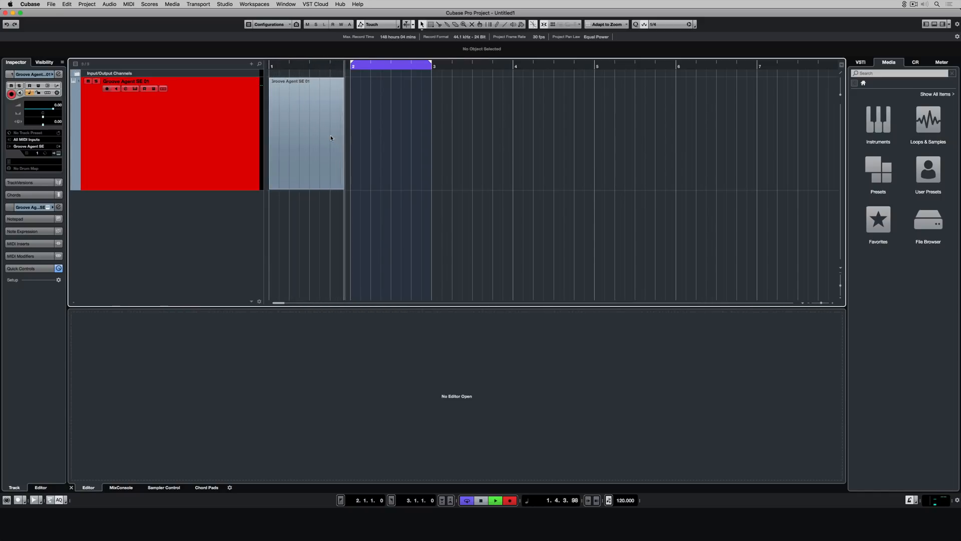
Stop recording, leaving a two-bar Groove Agent part across bars 1–3.
{"action": "left_click", "coordinate": [495, 500]}
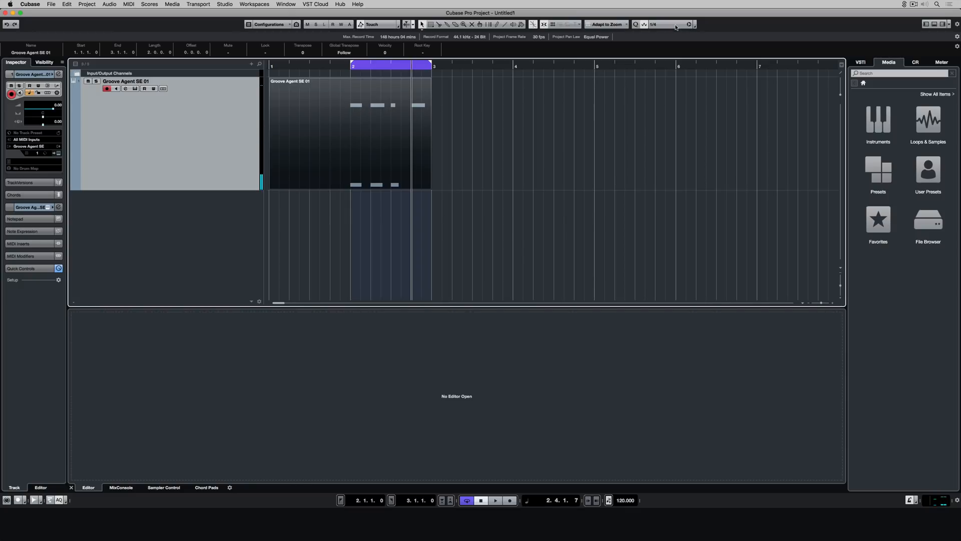
Set quantize to 1/8 and overdub a second cycle pass of drum hits.
{"action": "left_click", "coordinate": [655, 24]}
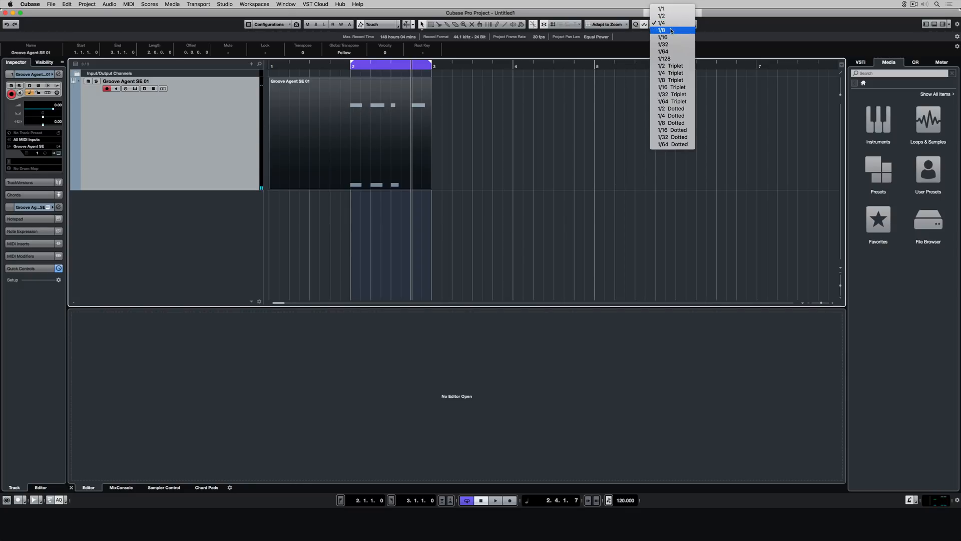
{"action": "left_click", "coordinate": [661, 30]}
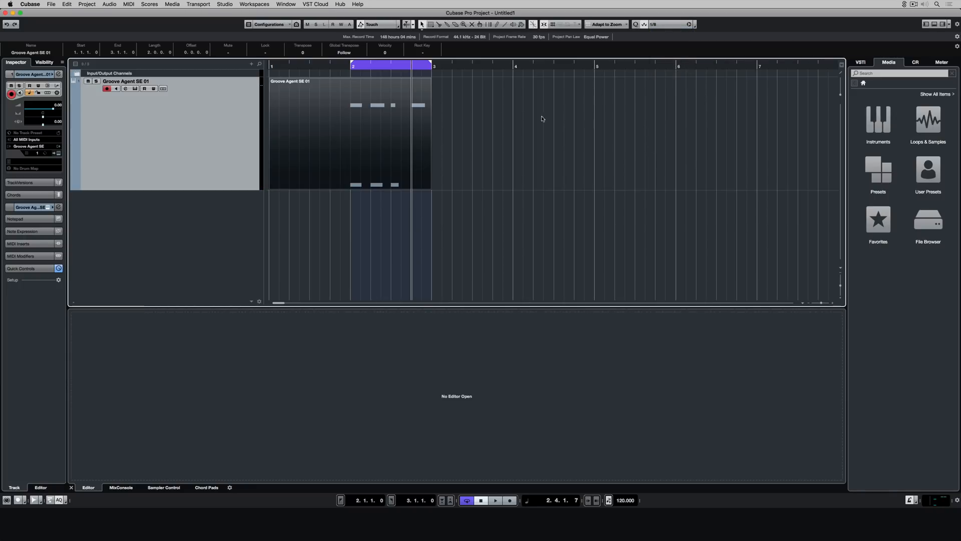
{"action": "double_click", "coordinate": [349, 104]}
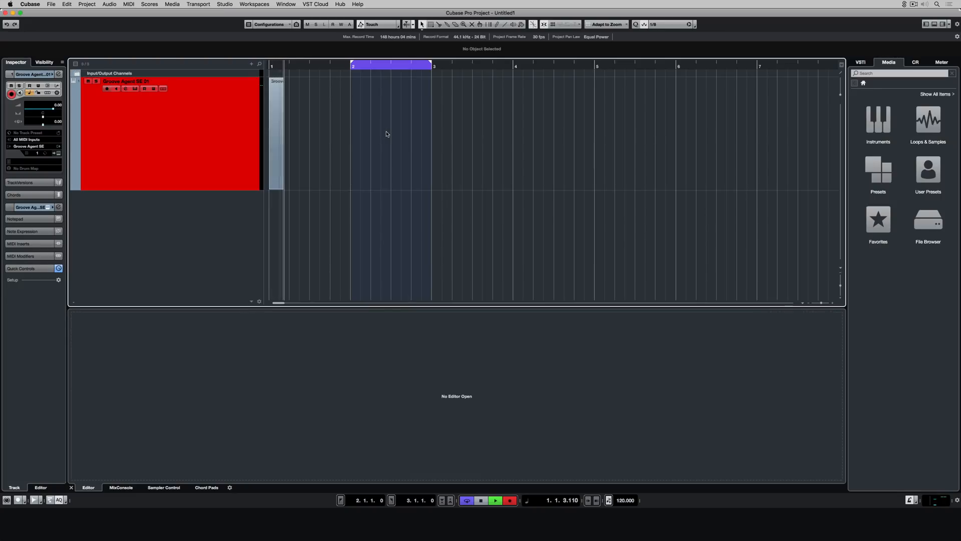
{"action": "left_click", "coordinate": [495, 499]}
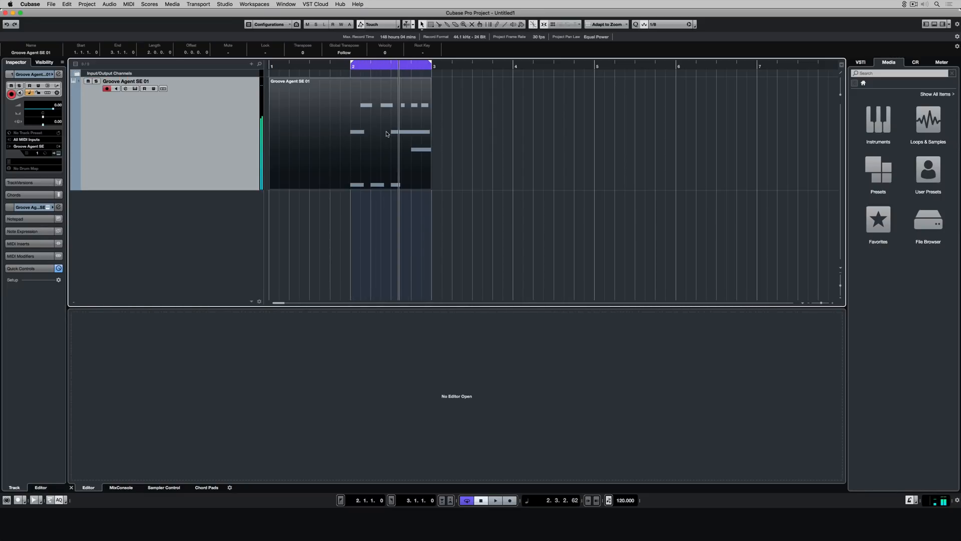
Open the drum part in the Key Editor and create a drum map from the Groove Agent kit.
{"action": "double_click", "coordinate": [390, 123]}
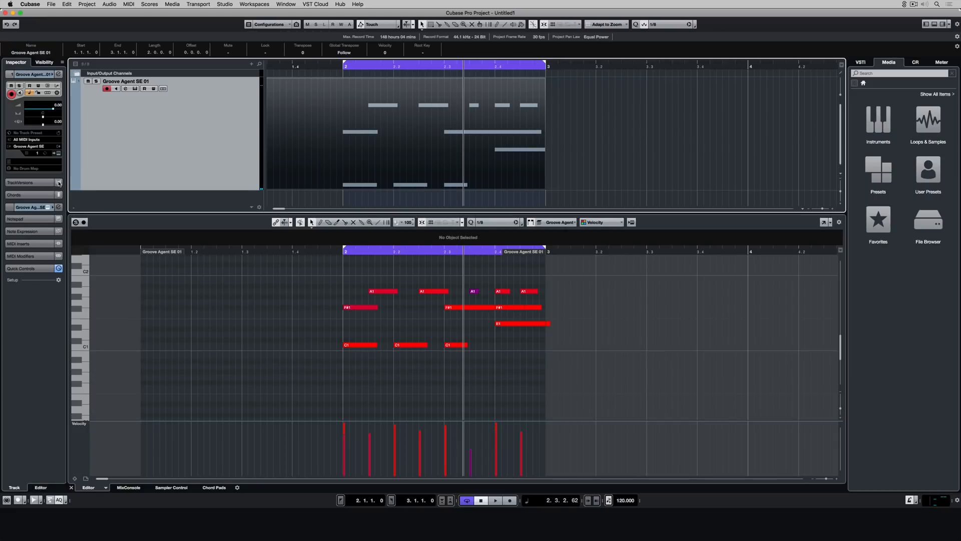
{"action": "left_click", "coordinate": [31, 168]}
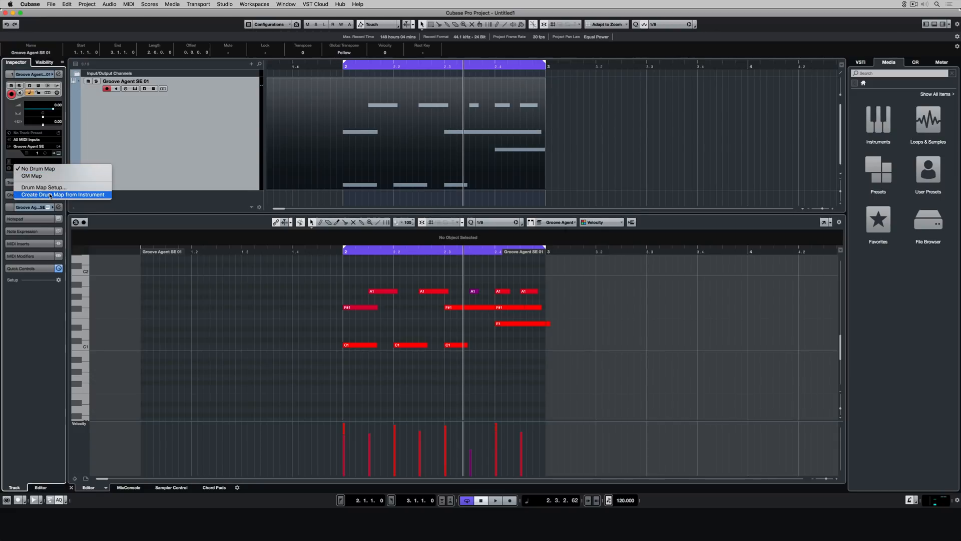
{"action": "left_click", "coordinate": [63, 194]}
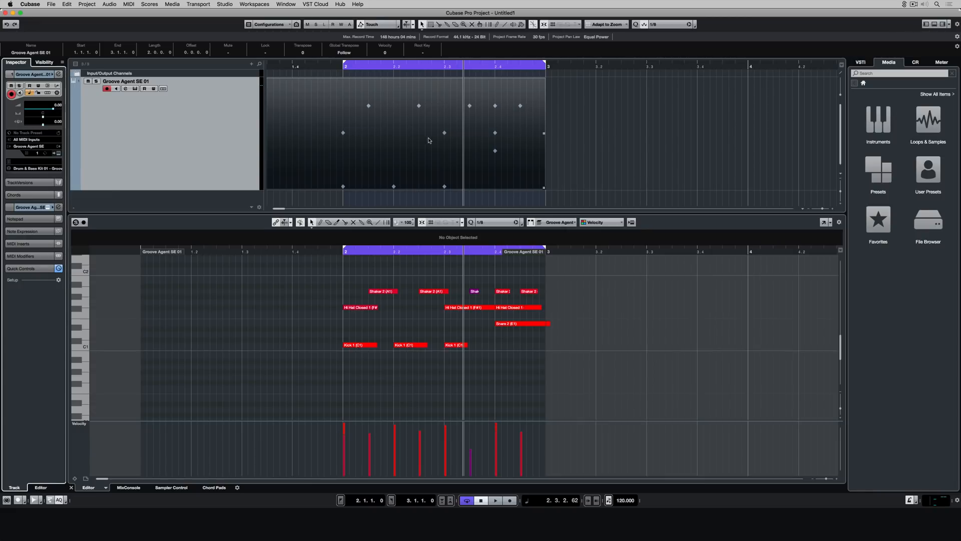